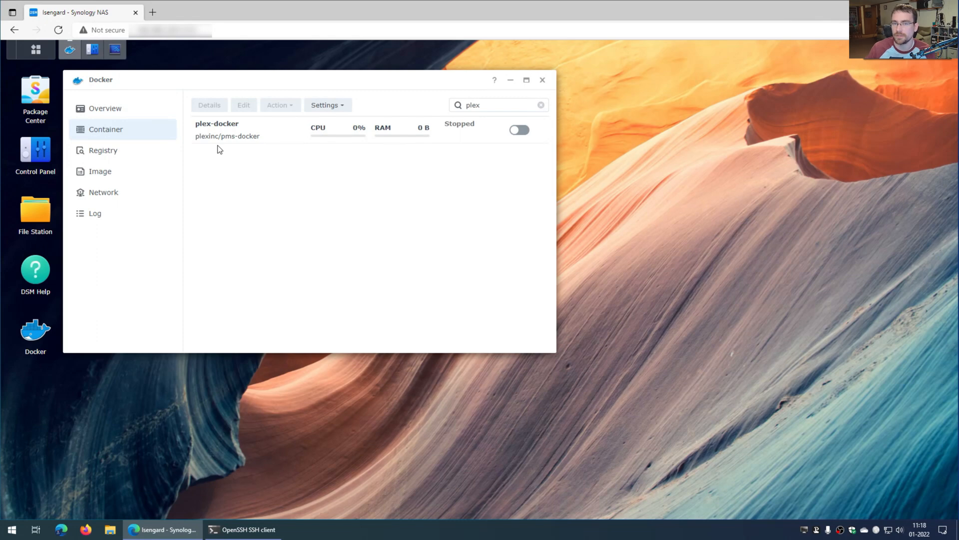
- Review plex-docker's port settings, then attempt to start the container
left_click(217, 129)
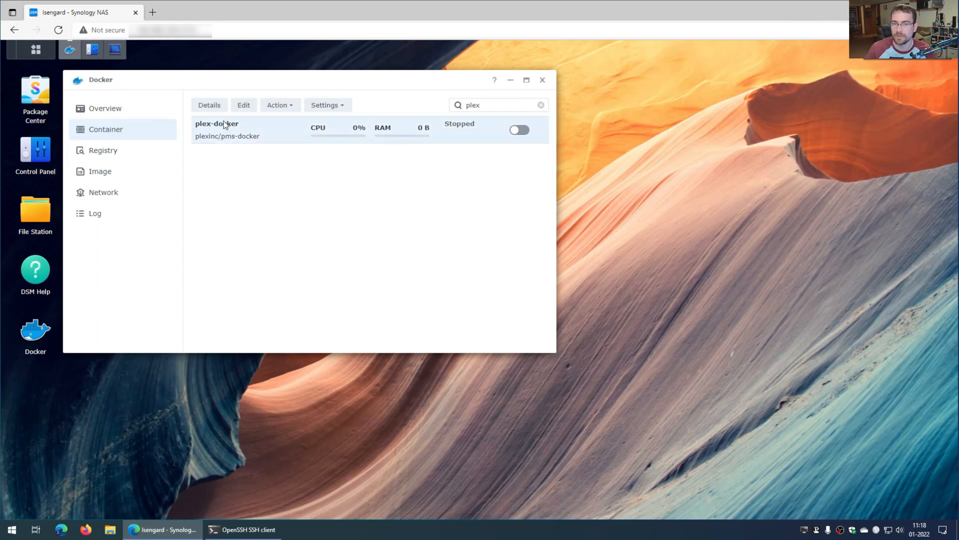
double_click(216, 123)
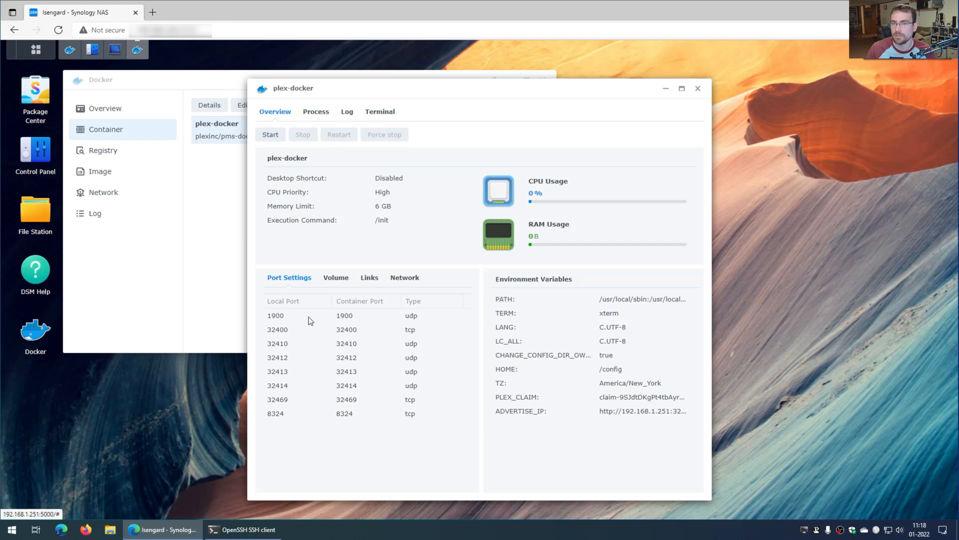
mouse_move(614, 203)
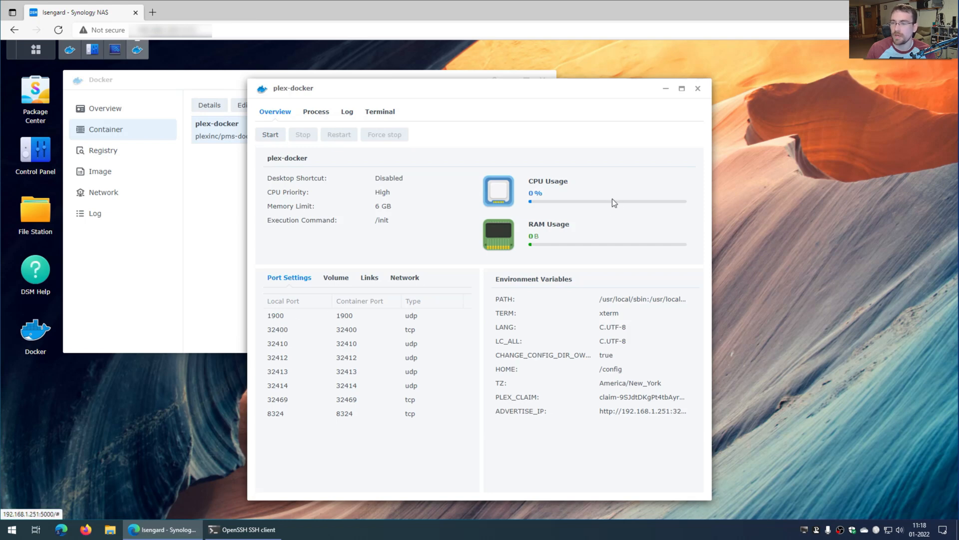
left_click(697, 88)
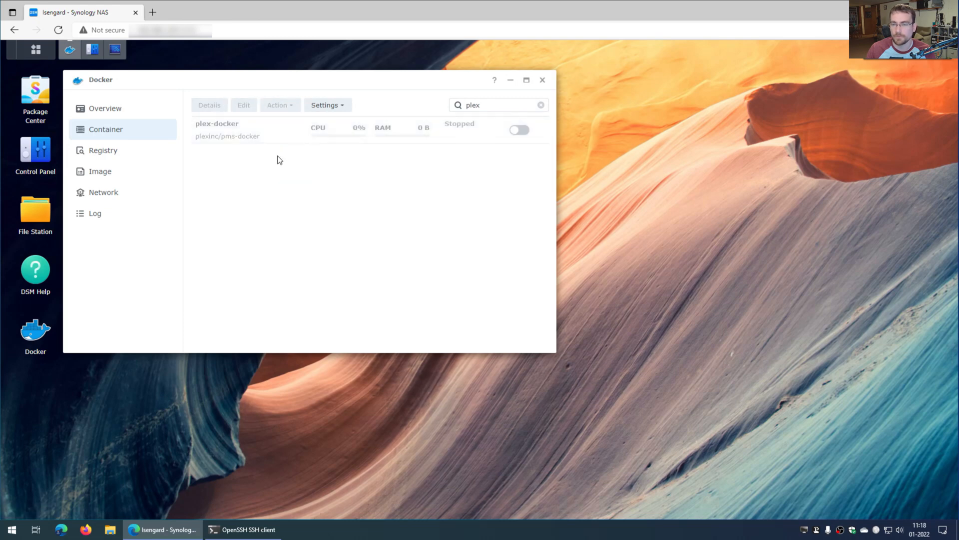
left_click(519, 130)
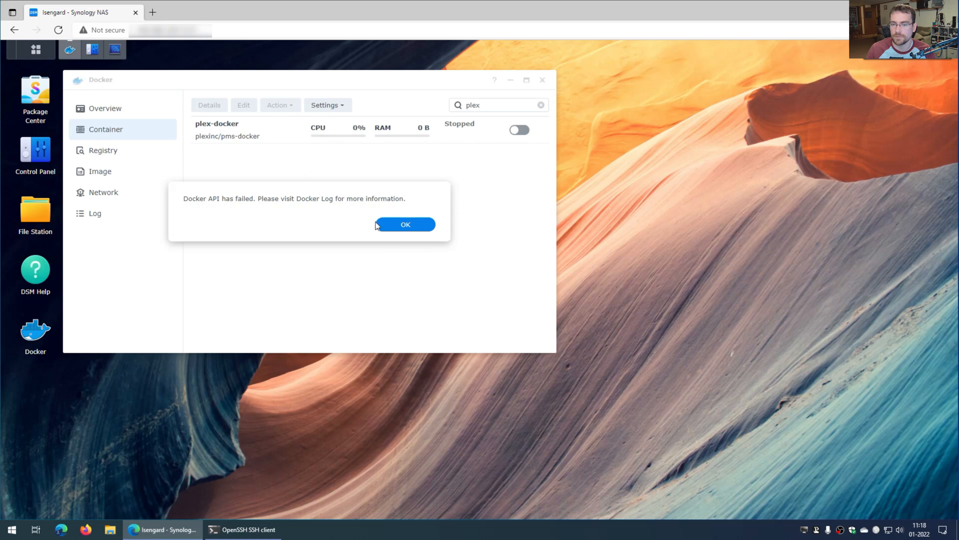
- Dismiss the Docker API failure message to reach the plex-docker log
left_click(405, 224)
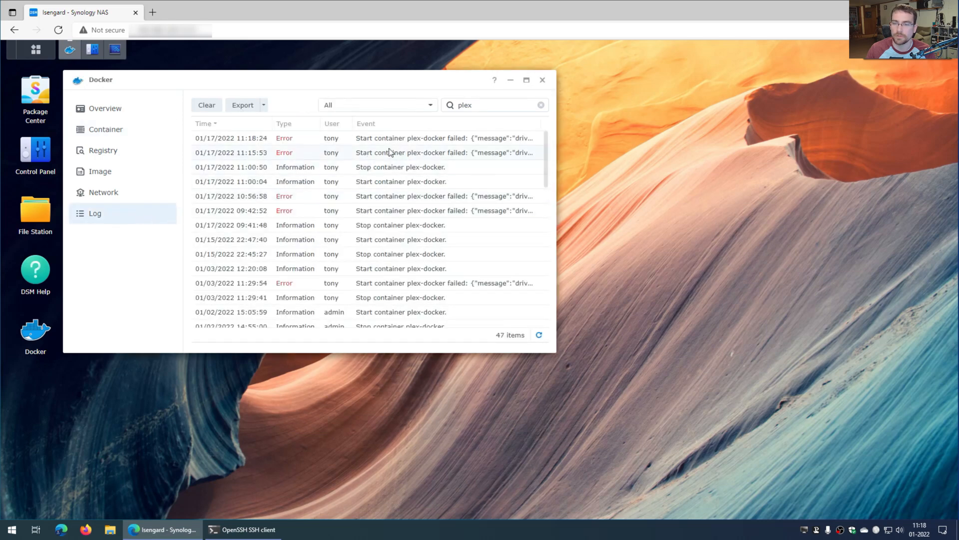
mouse_move(398, 152)
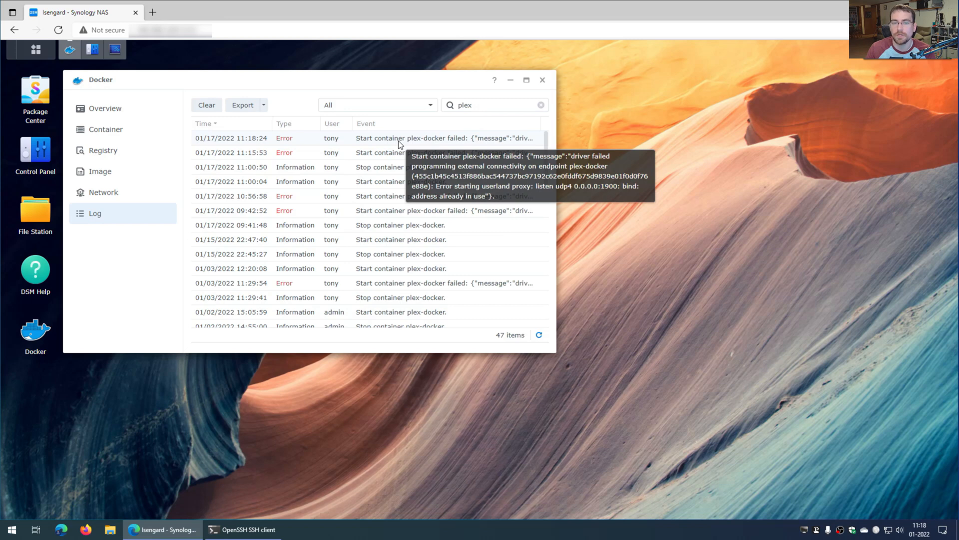
mouse_move(400, 145)
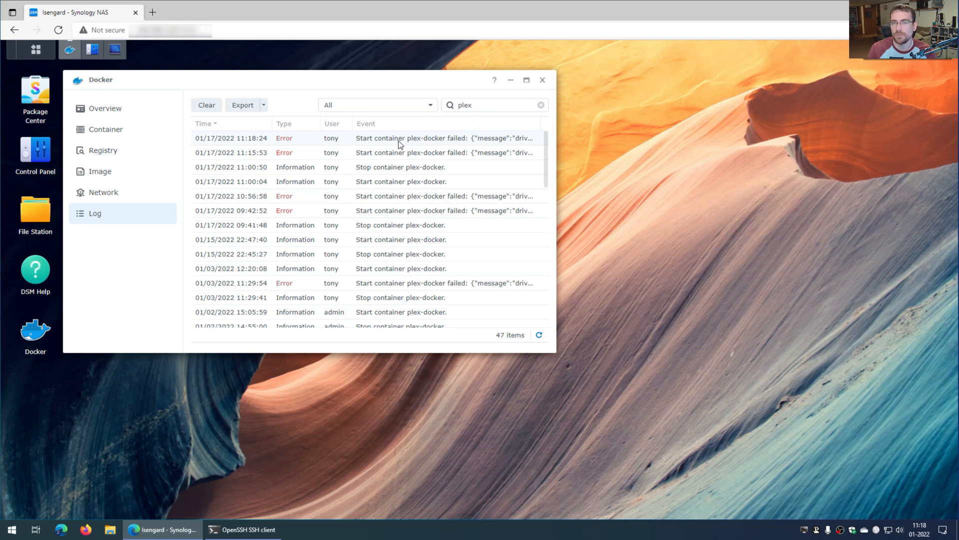
mouse_move(357, 365)
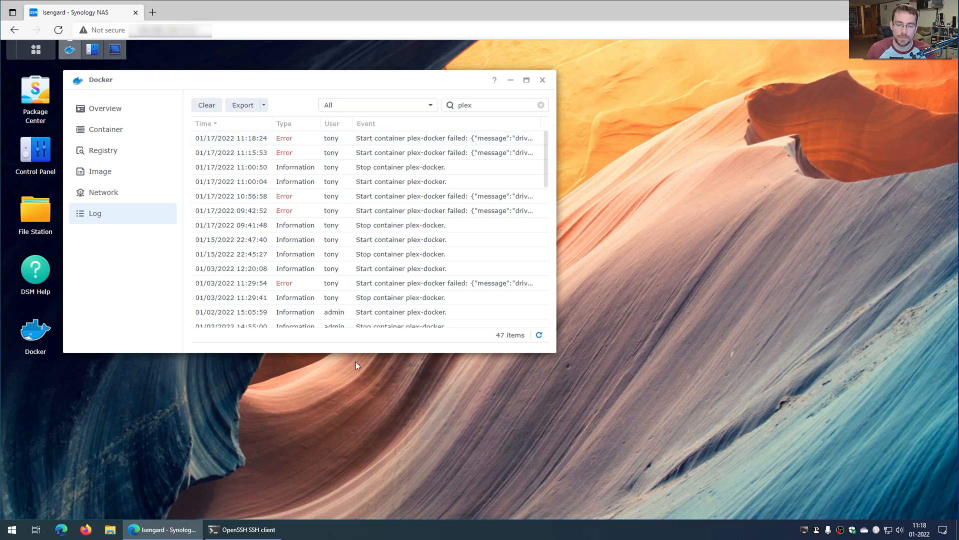
- Over SSH, run 'sudo netstat -a -p -n | grep 1900' to find the port 1900 owner
left_click(243, 529)
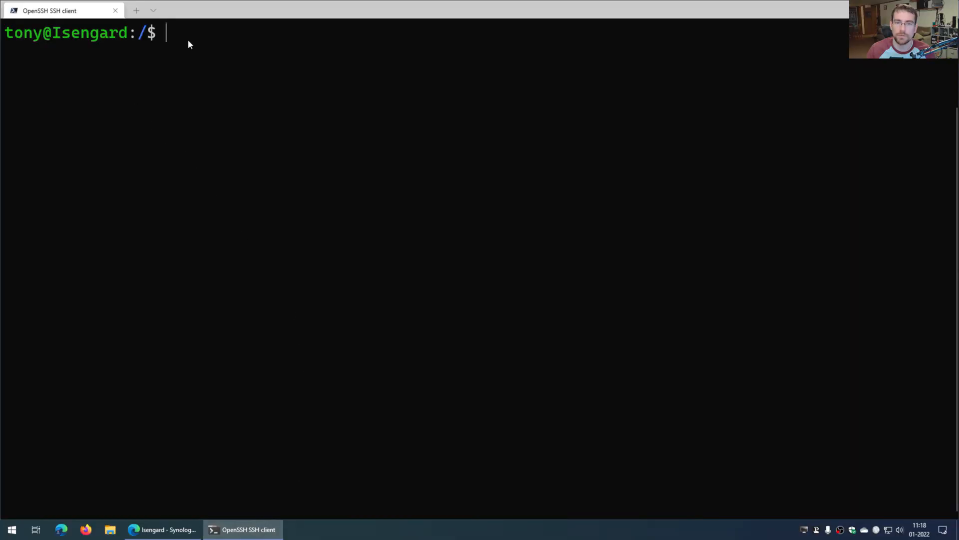
mouse_move(199, 68)
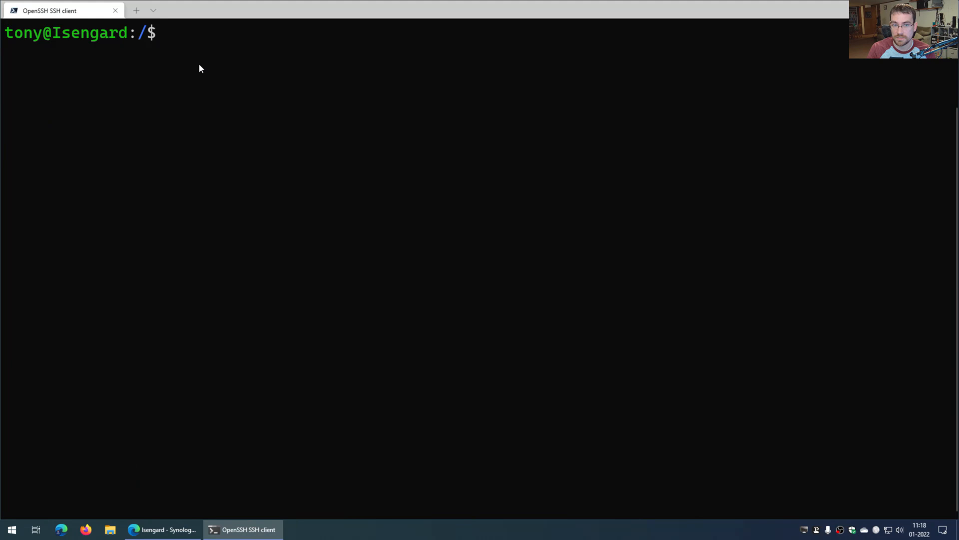
type("sudo")
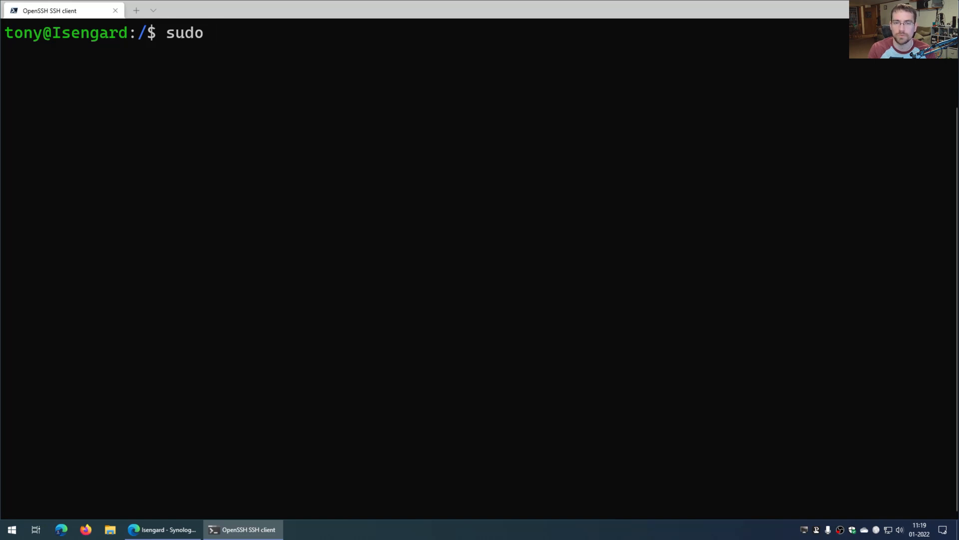
type("netstat")
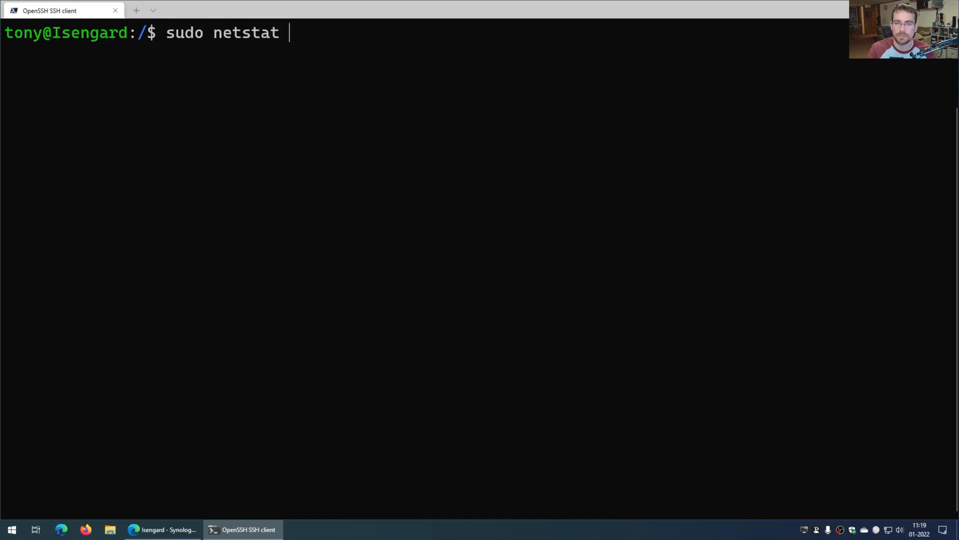
type("-a")
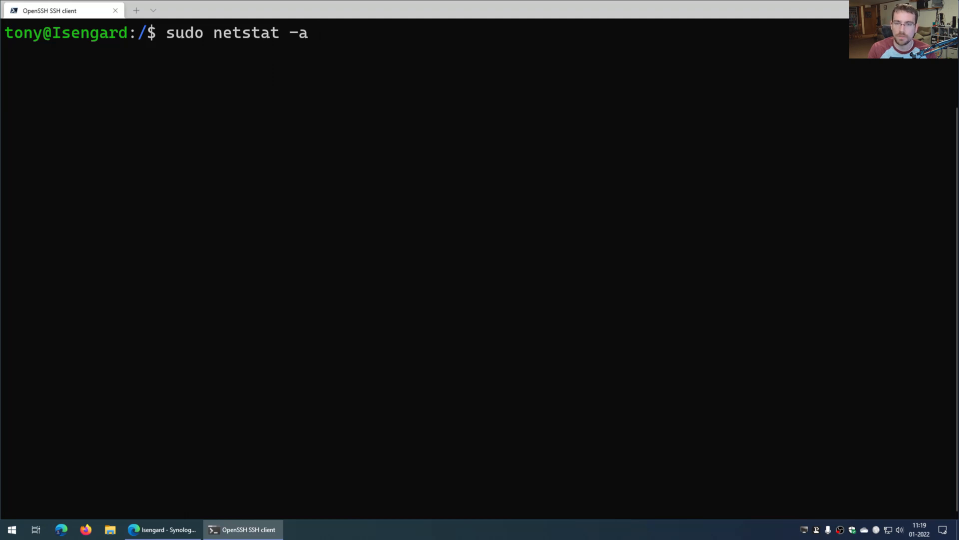
type("-p -")
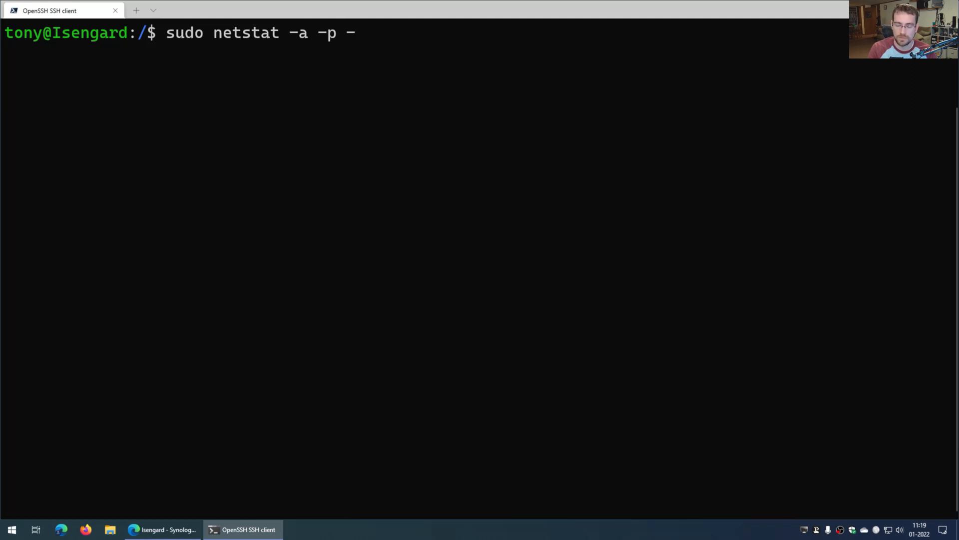
type("n |")
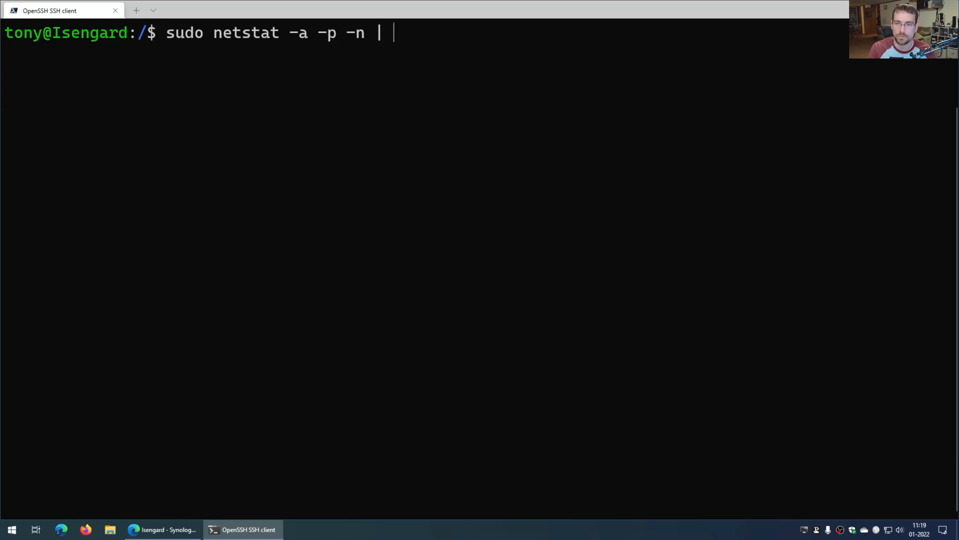
type("grep")
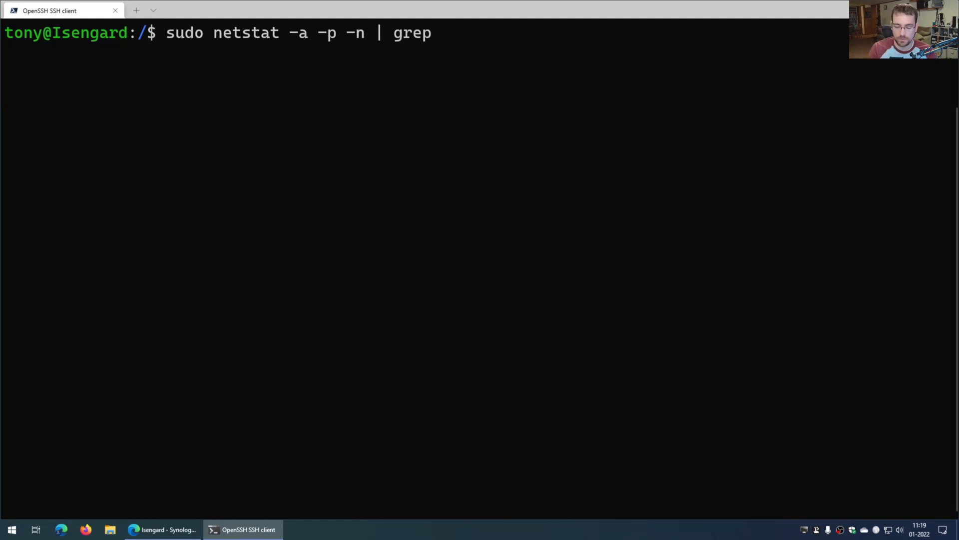
type("1900")
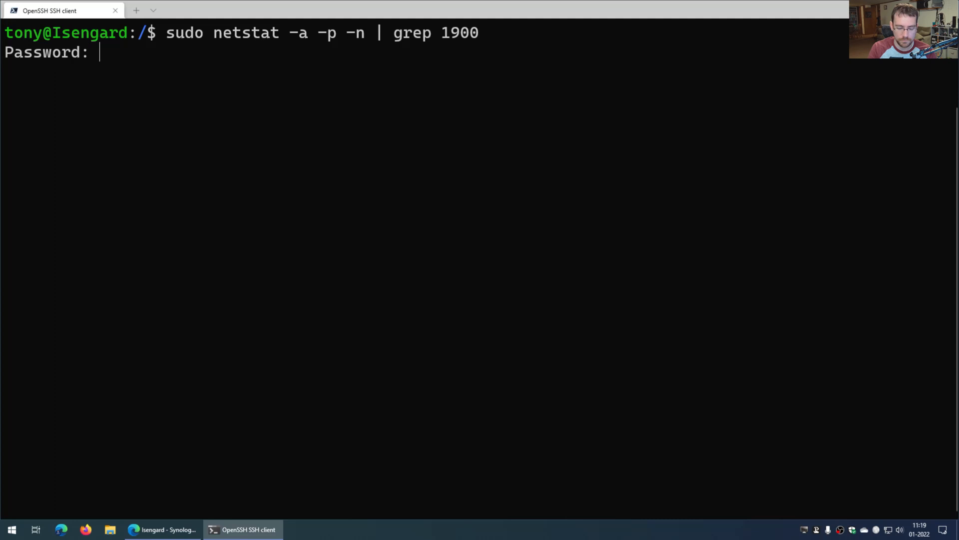
key("Return")
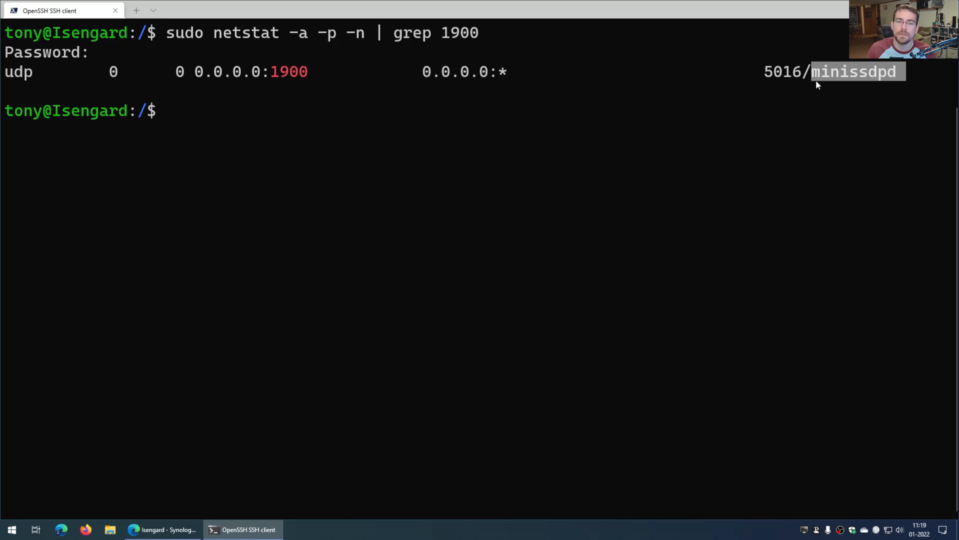
mouse_move(292, 74)
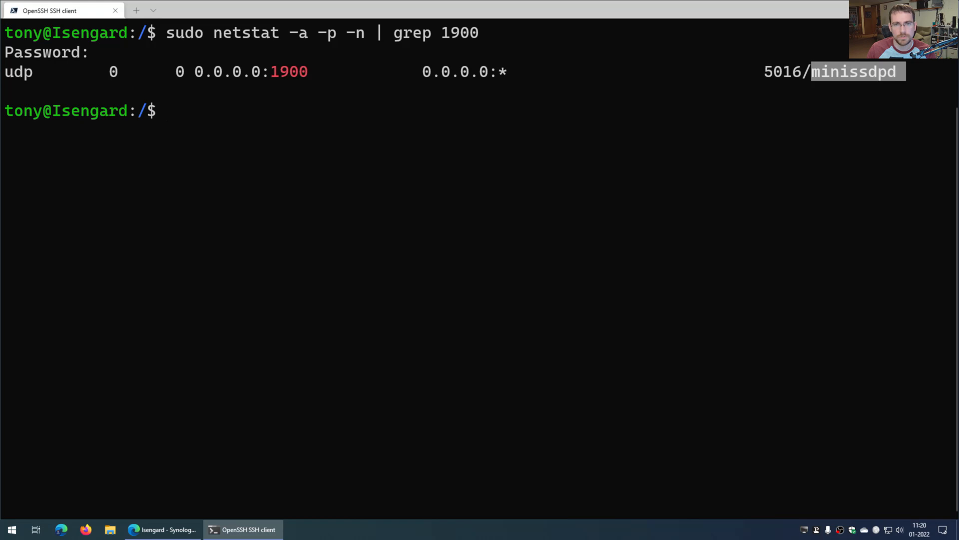
- In Resource Monitor, locate minissdpd under the Windows network discovery service
left_click(162, 529)
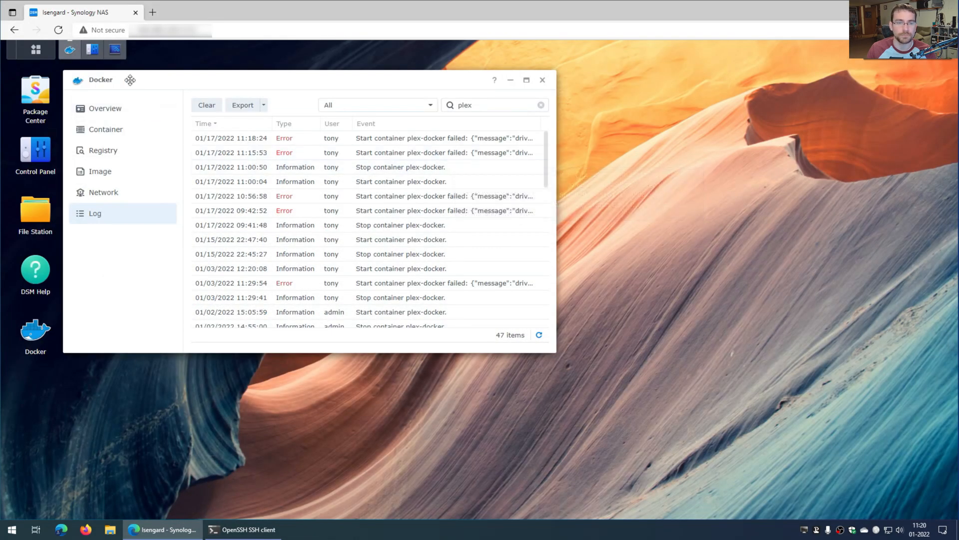
mouse_move(115, 49)
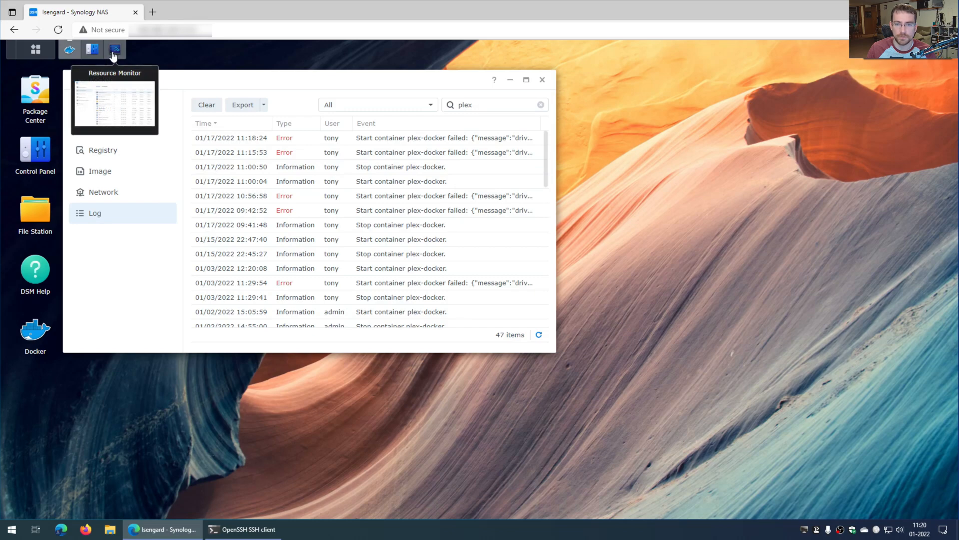
left_click(114, 50)
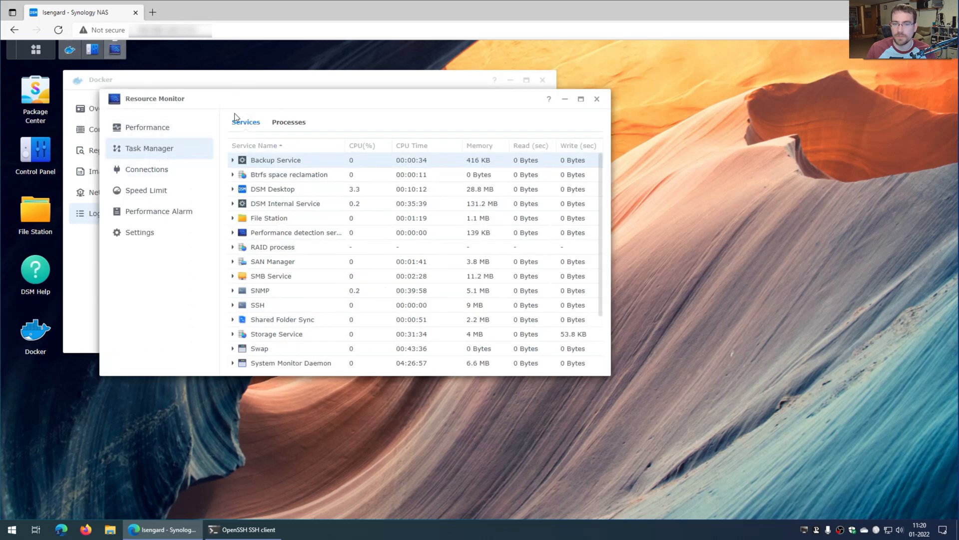
scroll("down", 3)
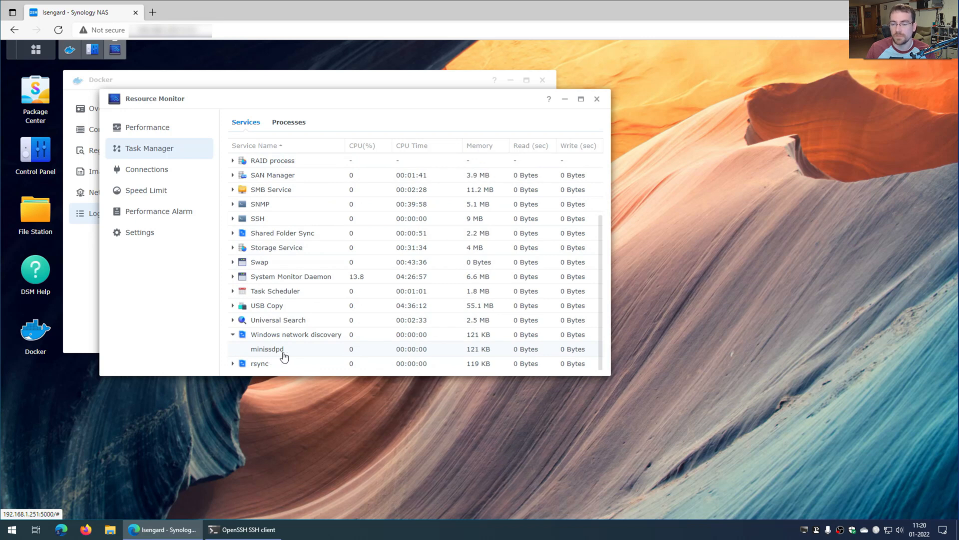
left_click(285, 348)
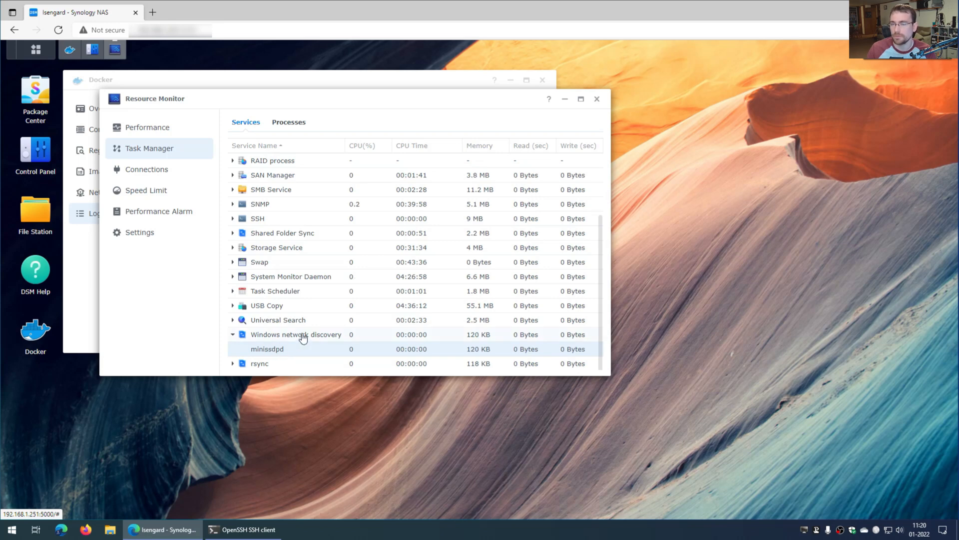
mouse_move(226, 280)
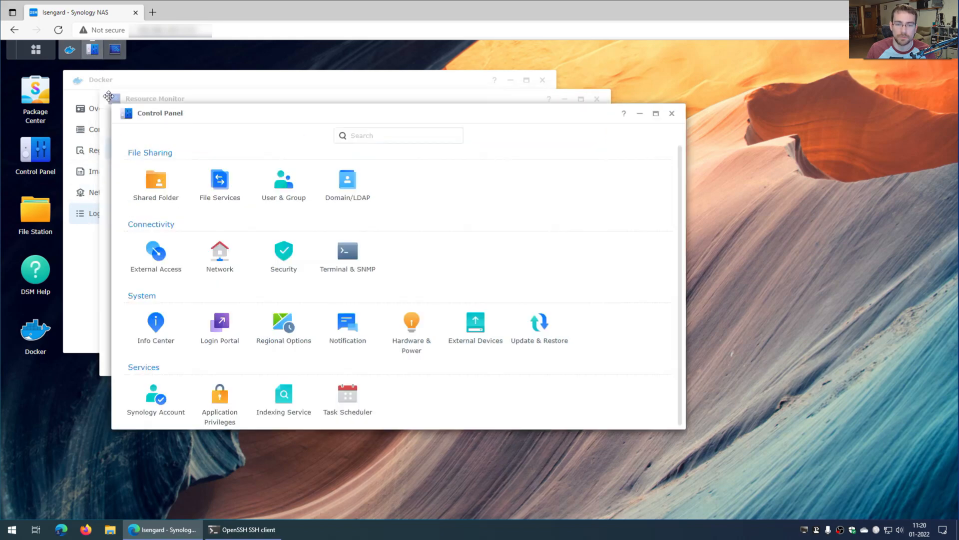
- Open File Services settings in Control Panel
left_click(219, 184)
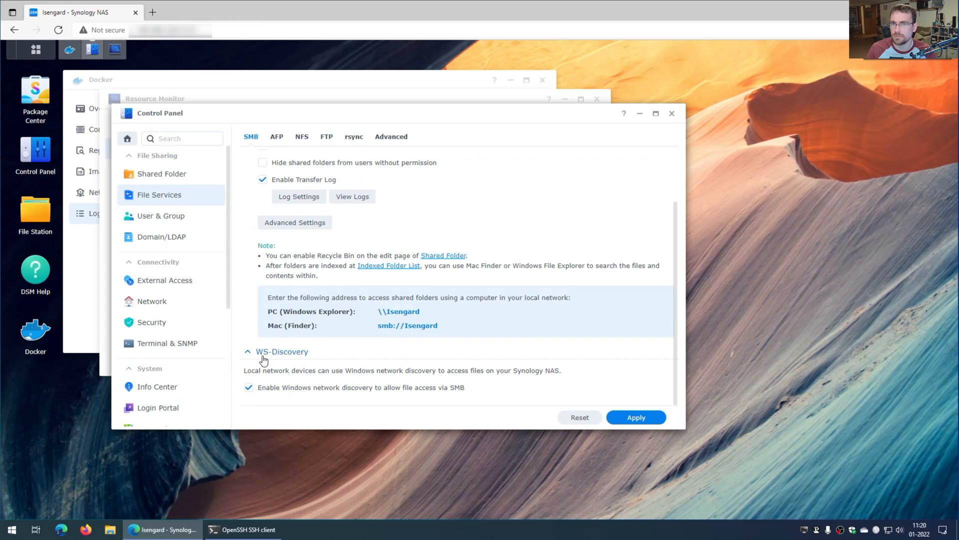
mouse_move(288, 376)
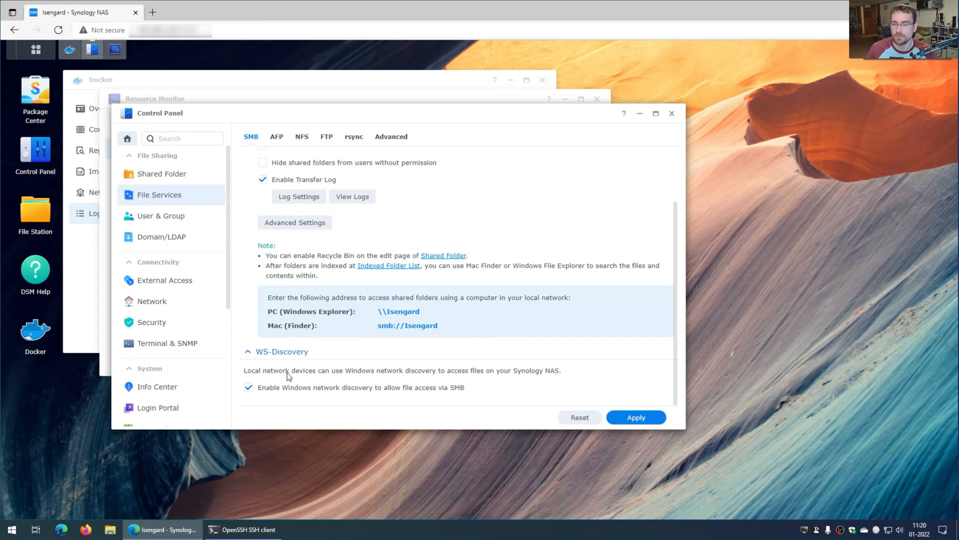
mouse_move(434, 378)
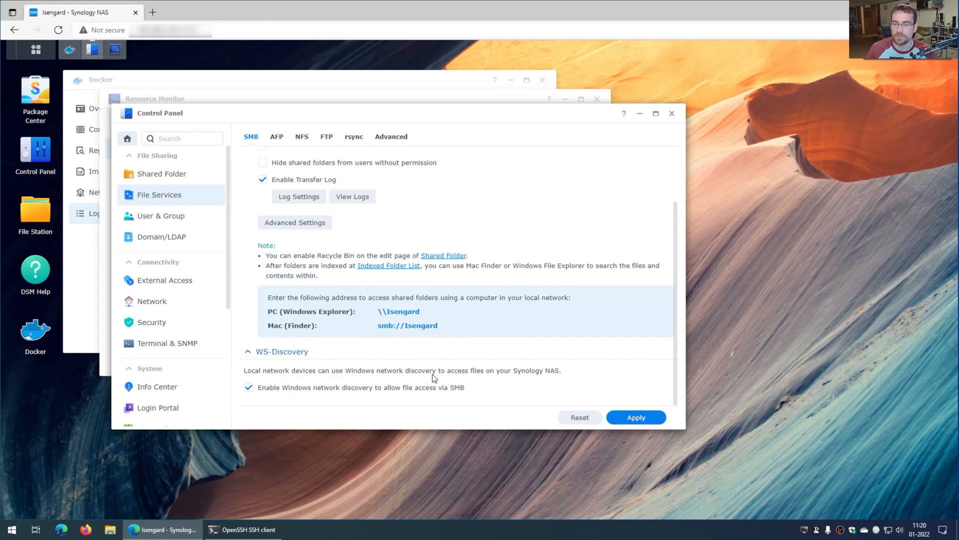
mouse_move(347, 395)
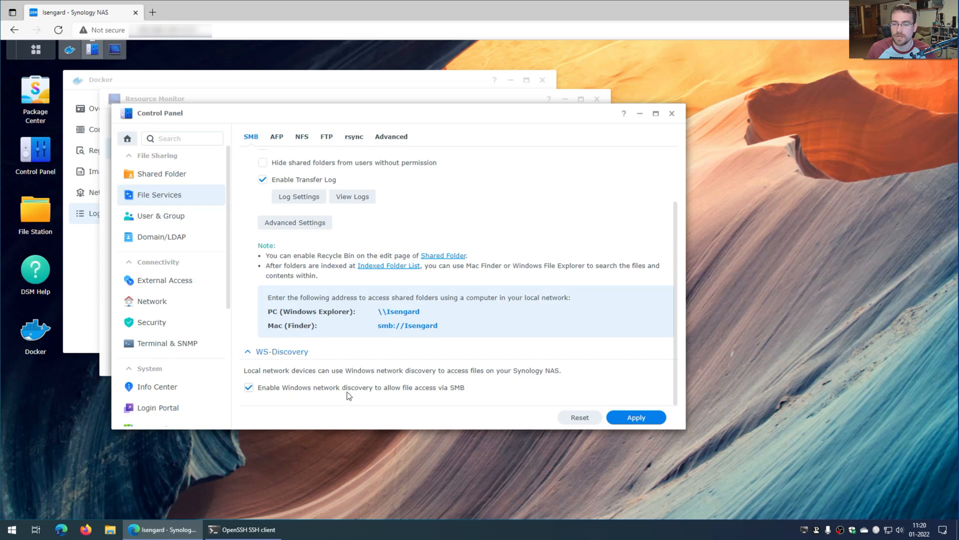
mouse_move(261, 392)
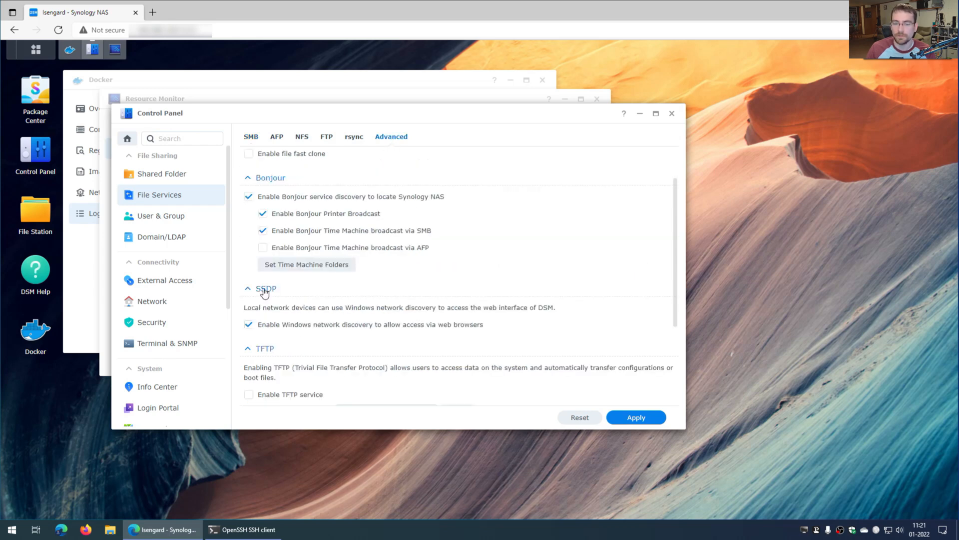
mouse_move(275, 312)
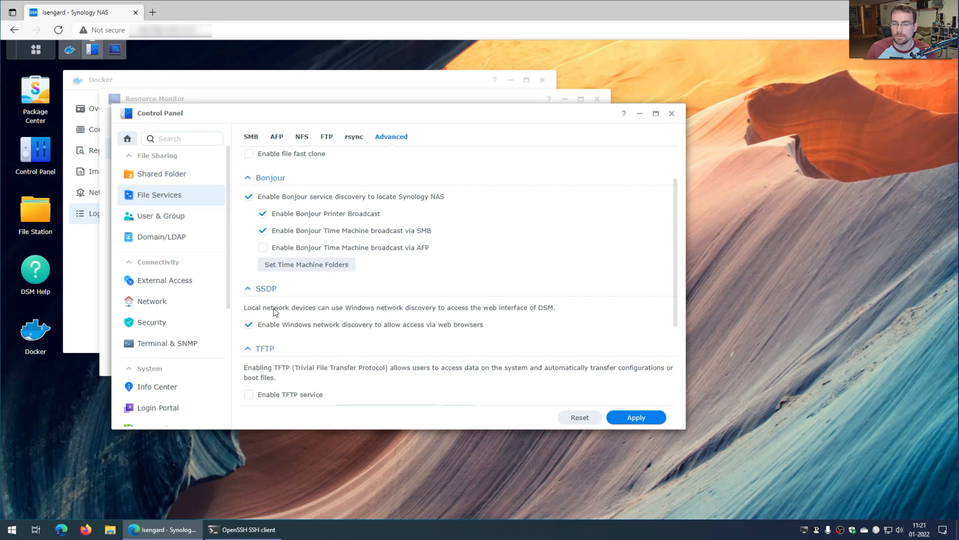
mouse_move(433, 311)
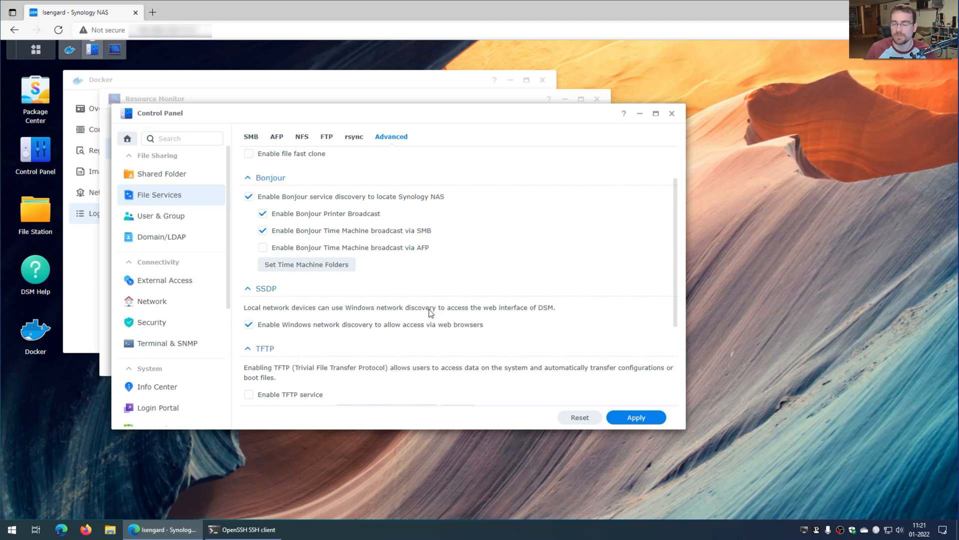
- Untick SSDP web browser discovery and apply the change
left_click(248, 324)
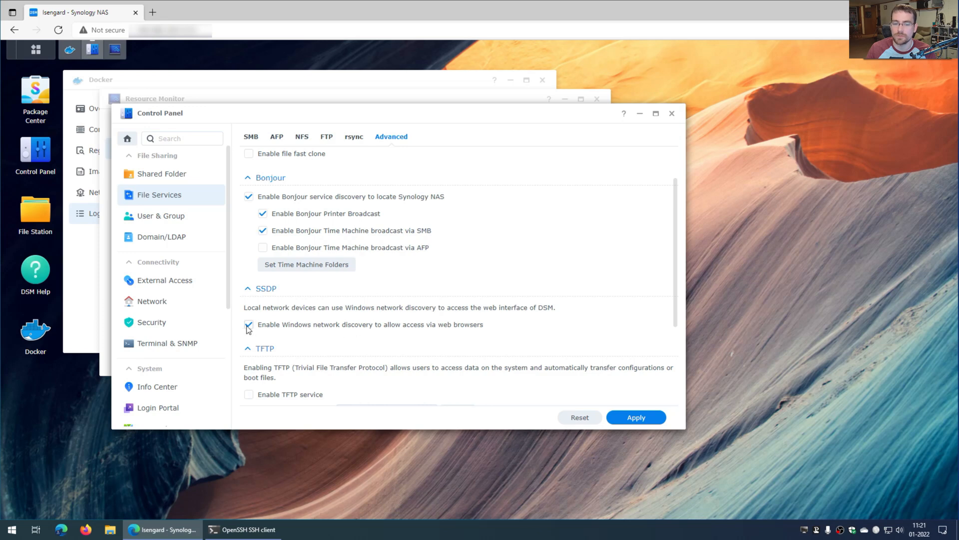
left_click(248, 324)
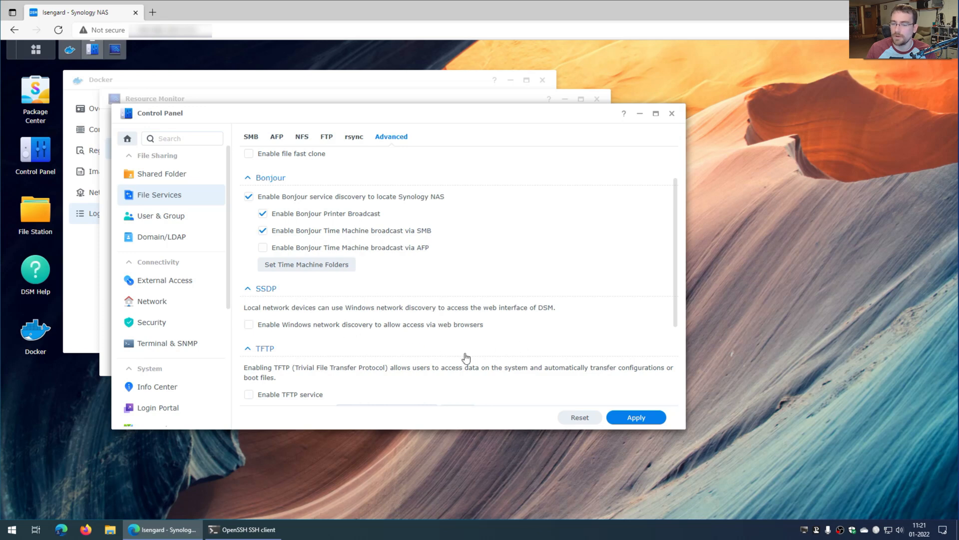
left_click(635, 417)
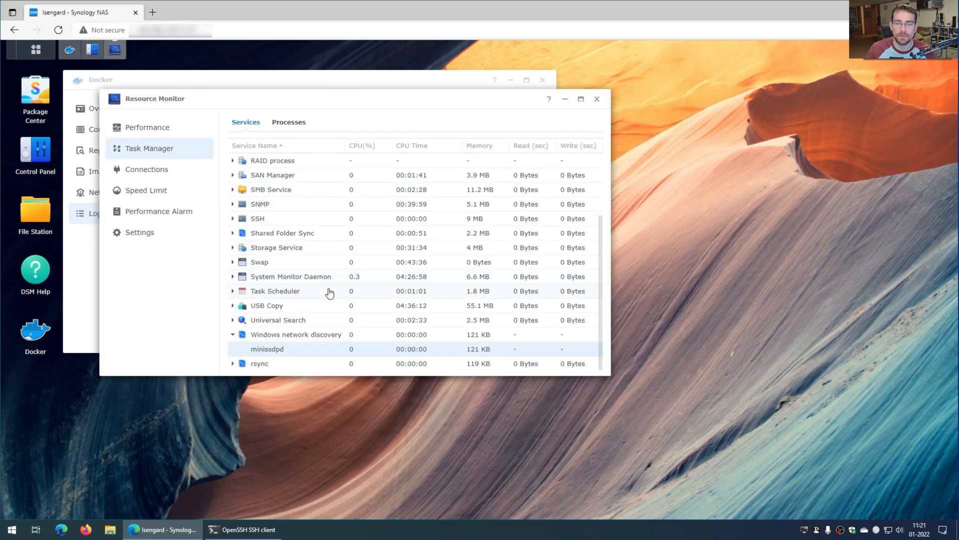
scroll("up", 3)
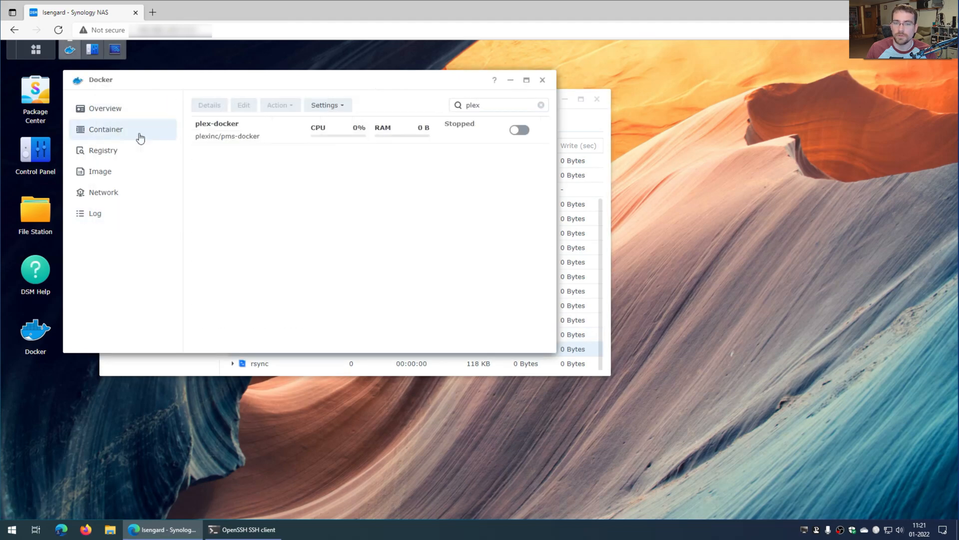
- Start plex-docker from the Action menu so it runs
left_click(279, 105)
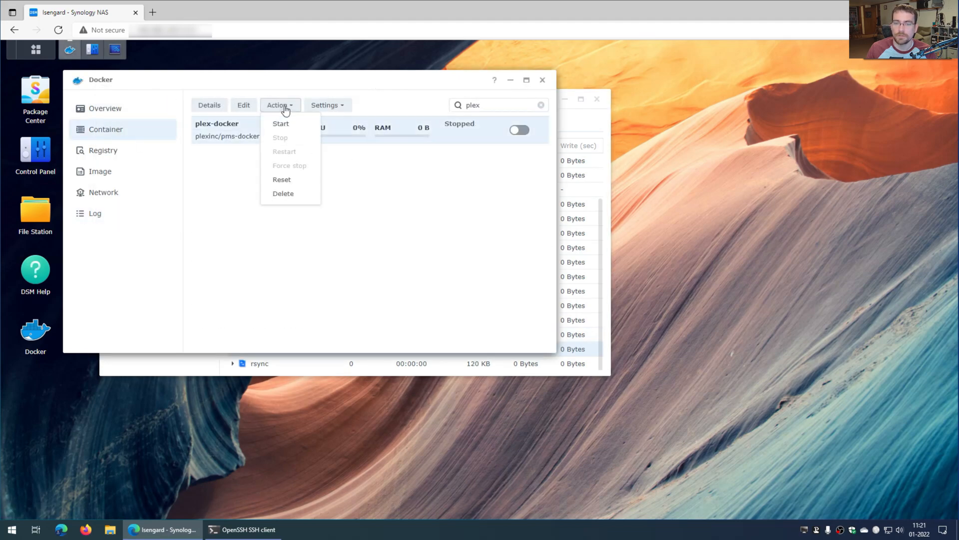
left_click(289, 228)
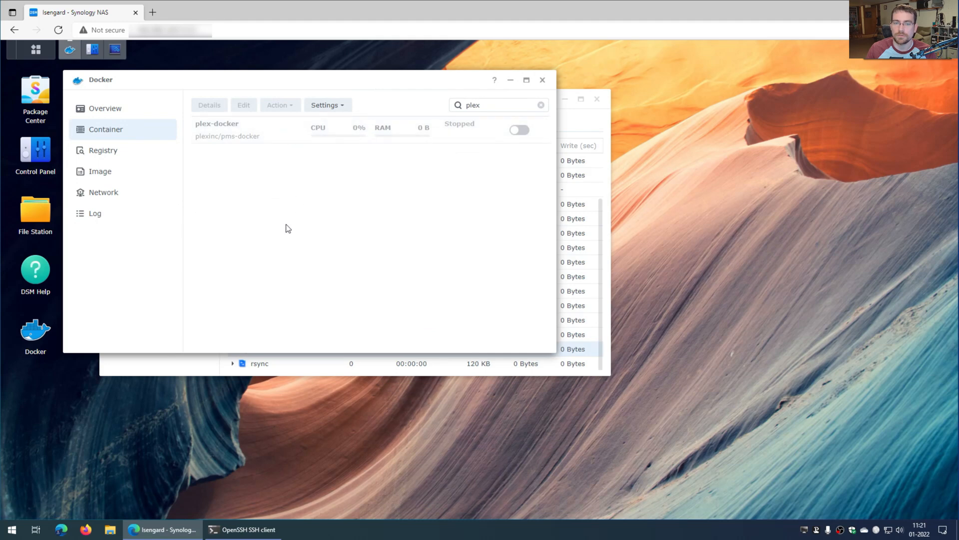
left_click(519, 130)
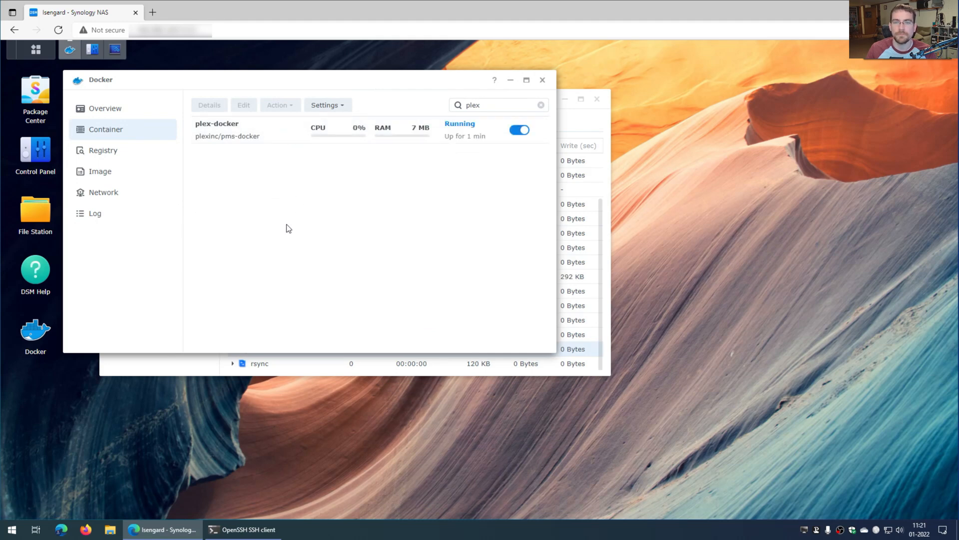